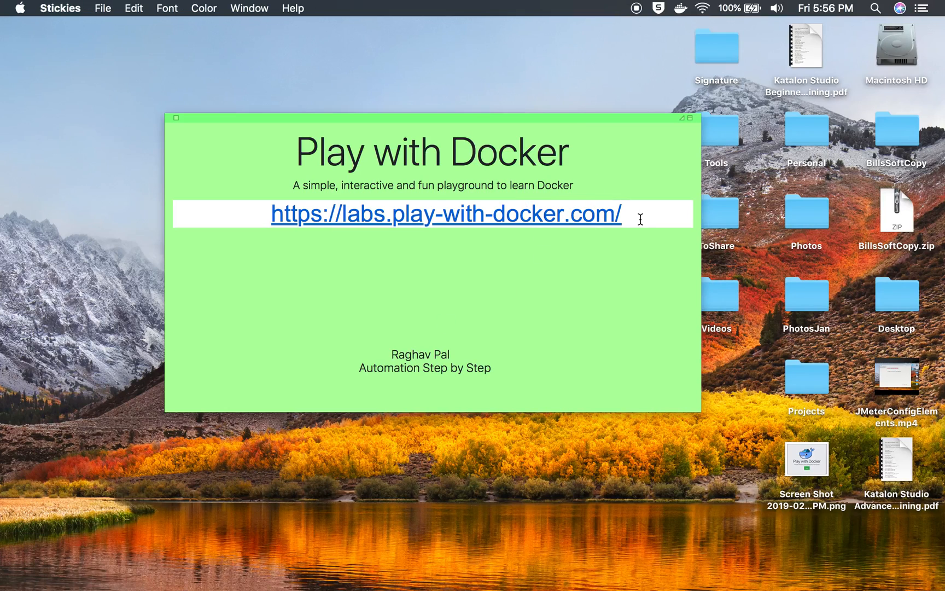
Step: Select the Play with Docker web address in the Stickies note
{"action": "triple_click", "coordinate": [446, 213]}
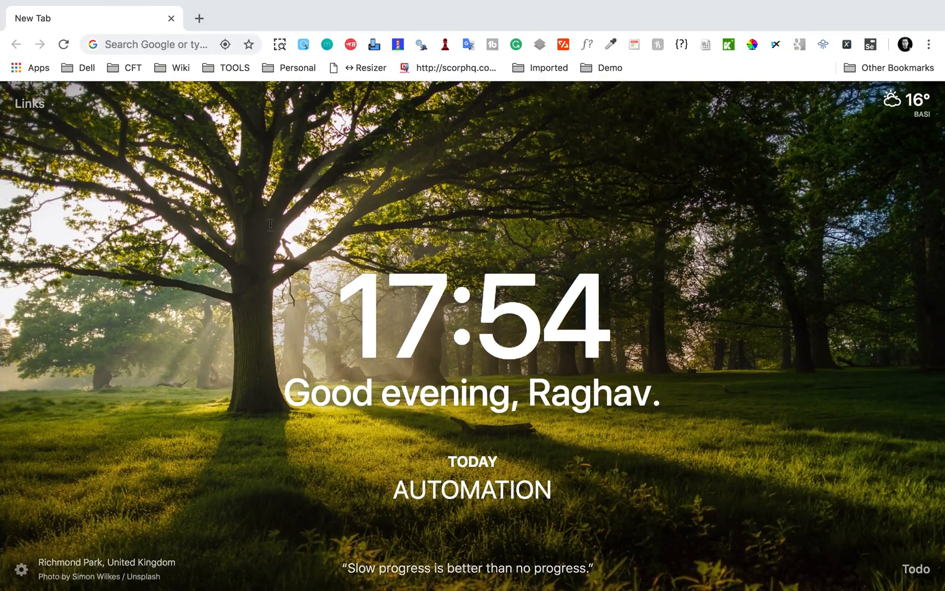
{"action": "type", "text": "https://labs.play-with-docker.com"}
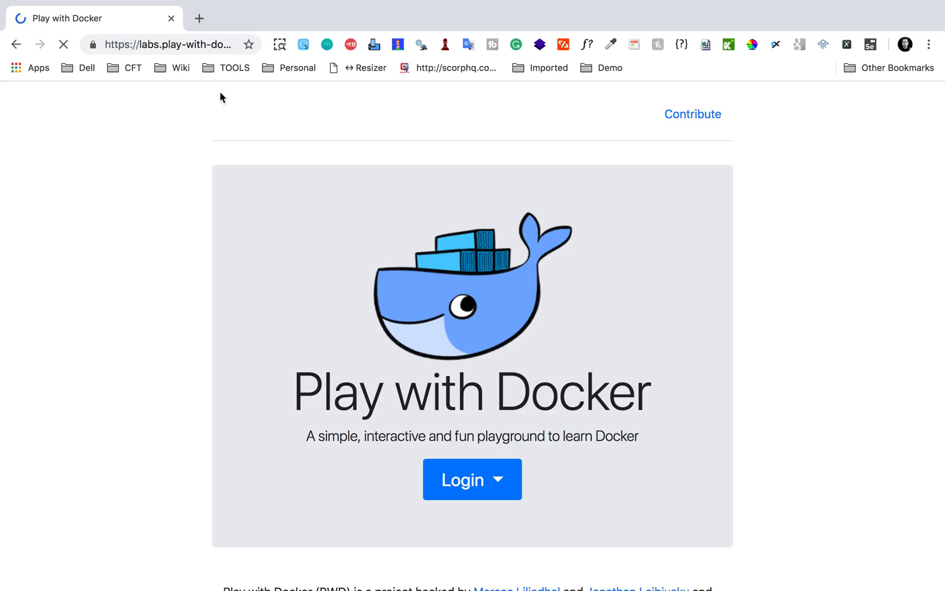
{"action": "left_click", "coordinate": [472, 479]}
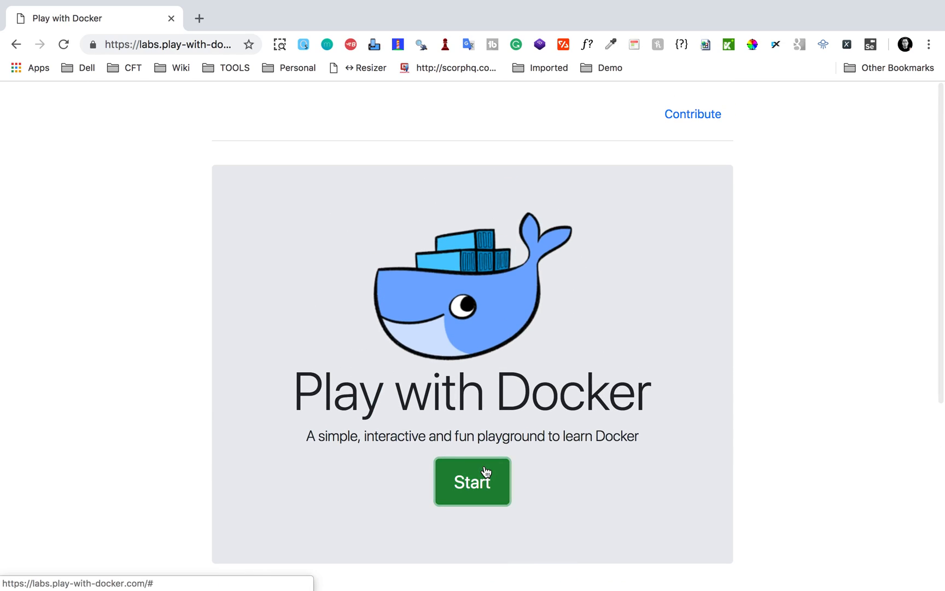
{"action": "left_click", "coordinate": [472, 481]}
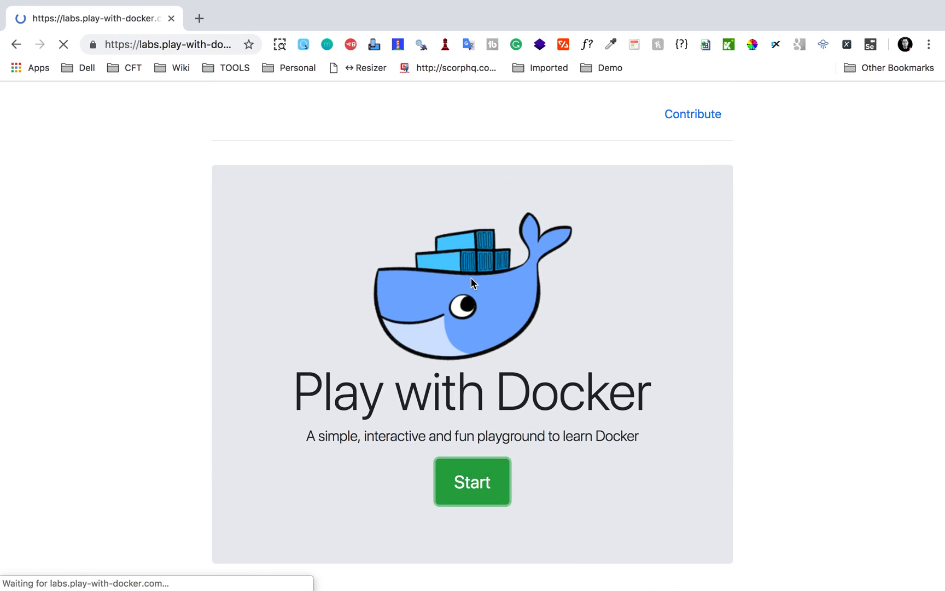
{"action": "left_click", "coordinate": [472, 480]}
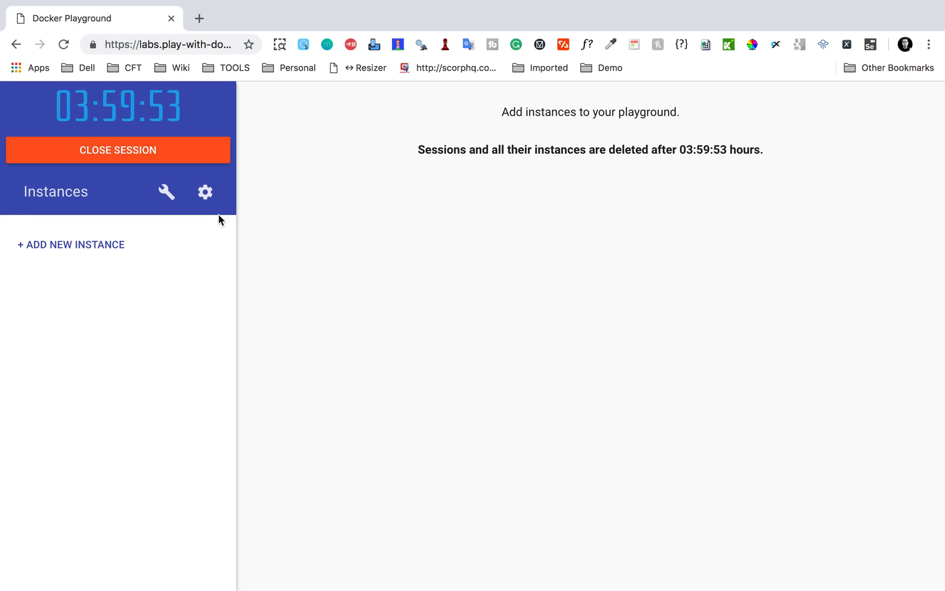
Step: Add instance node1 (192.168.0.43) and focus its terminal prompt
{"action": "left_click", "coordinate": [71, 244]}
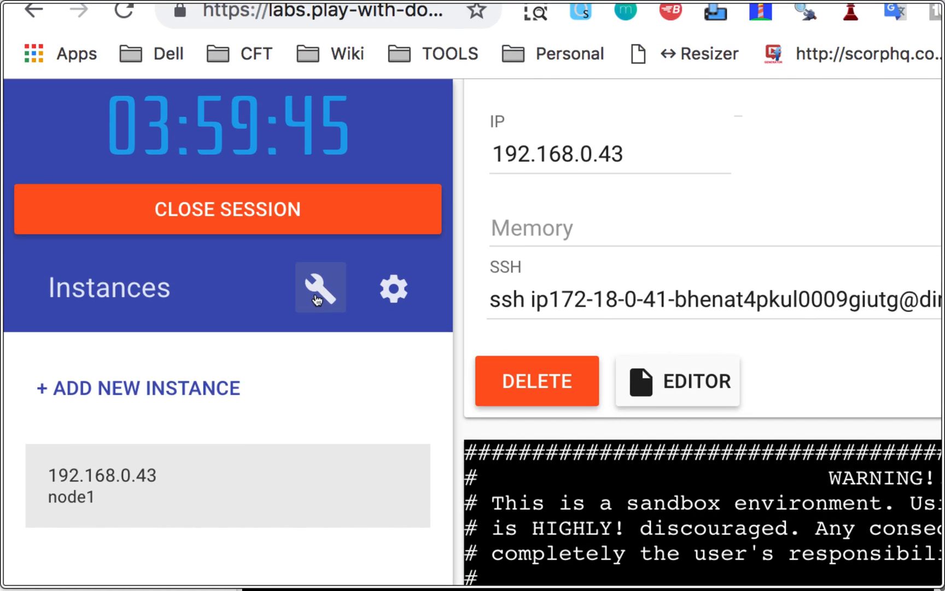
{"action": "left_click", "coordinate": [320, 287]}
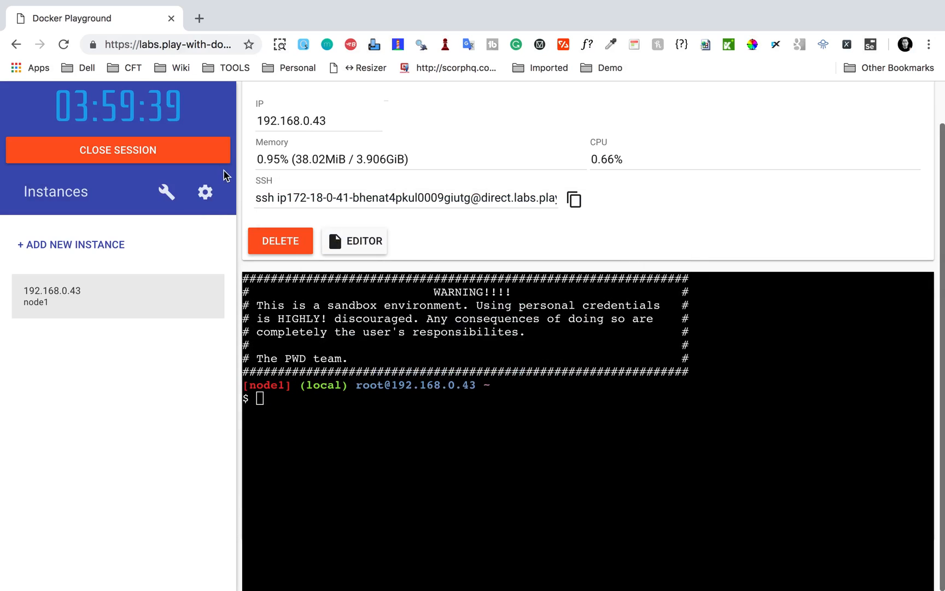
{"action": "left_click", "coordinate": [204, 191]}
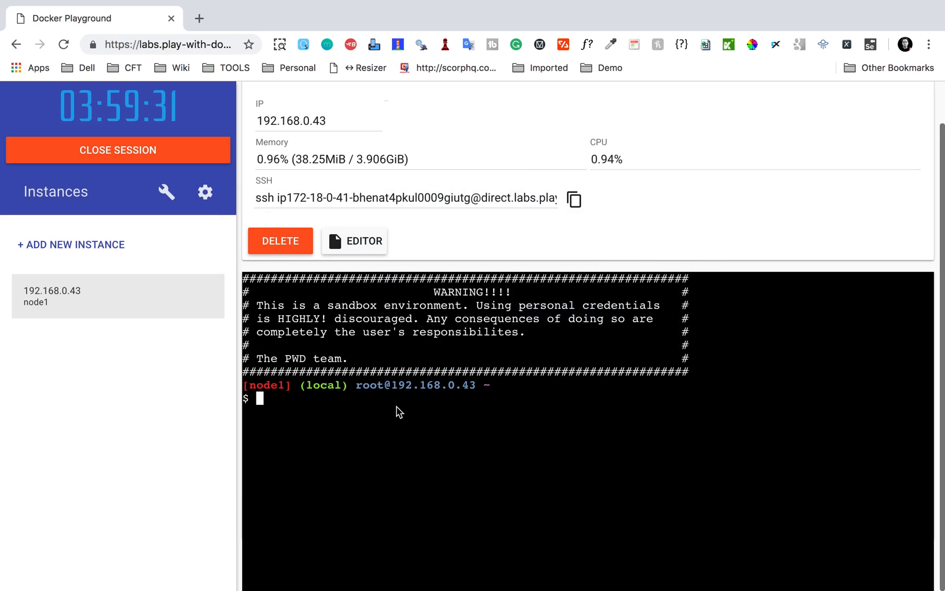
Step: Type the docker --version command, with a typo, at the node1 prompt
{"action": "type", "text": "do"}
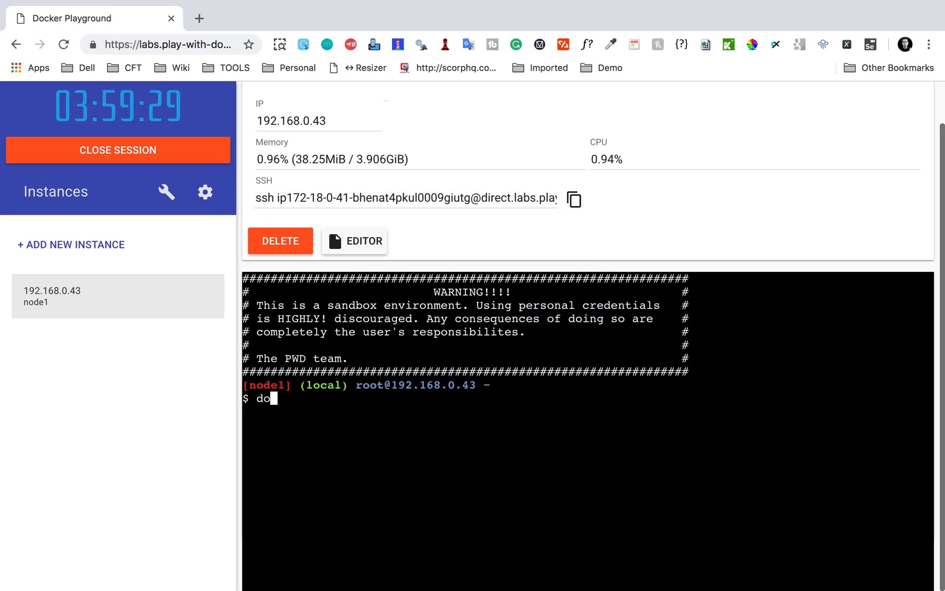
{"action": "type", "text": "cker"}
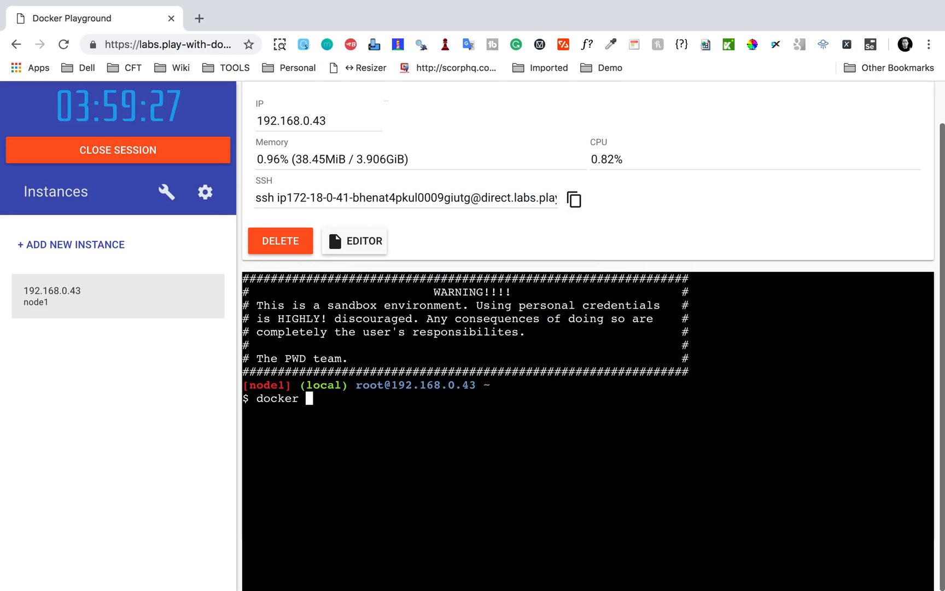
{"action": "type", "text": "--v"}
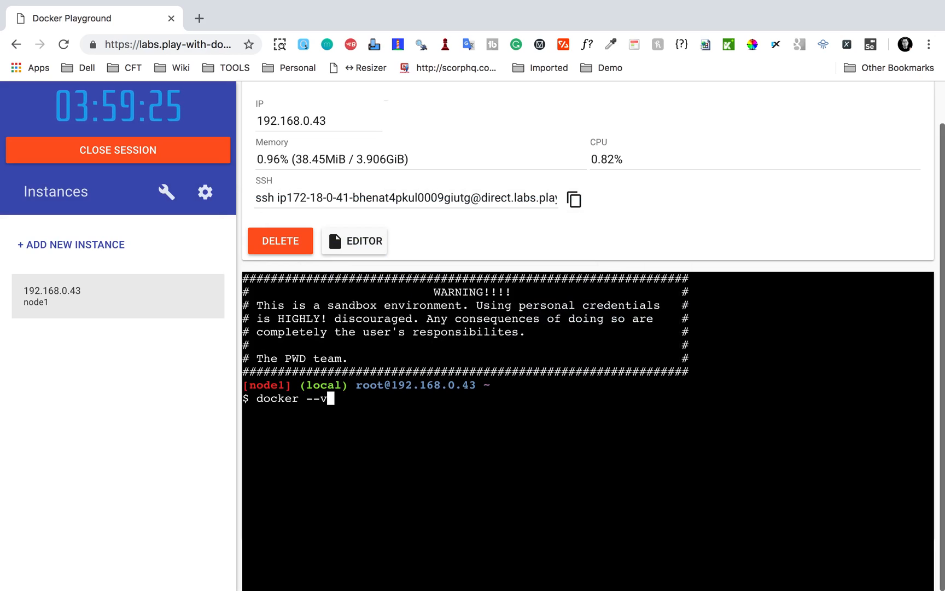
{"action": "type", "text": "ersoi"}
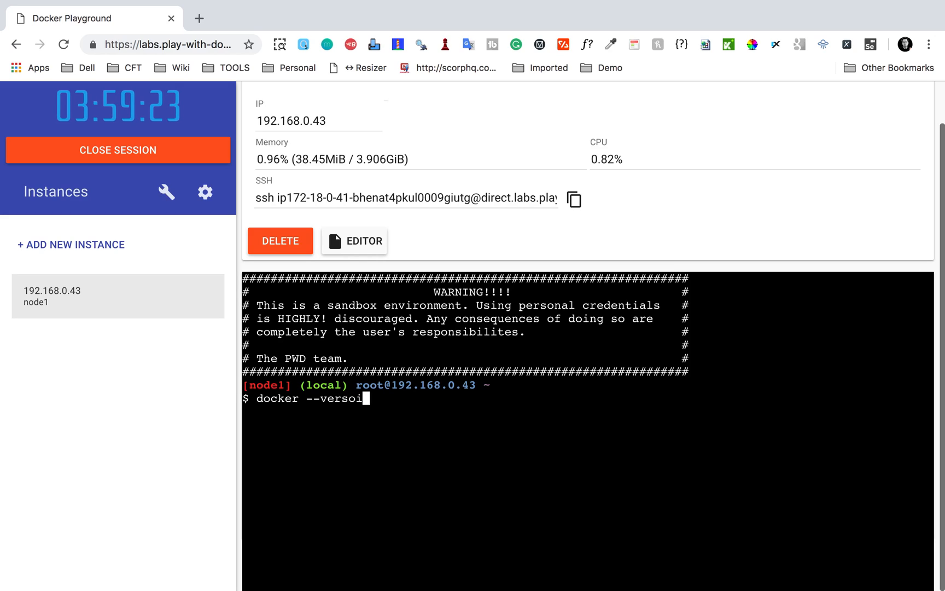